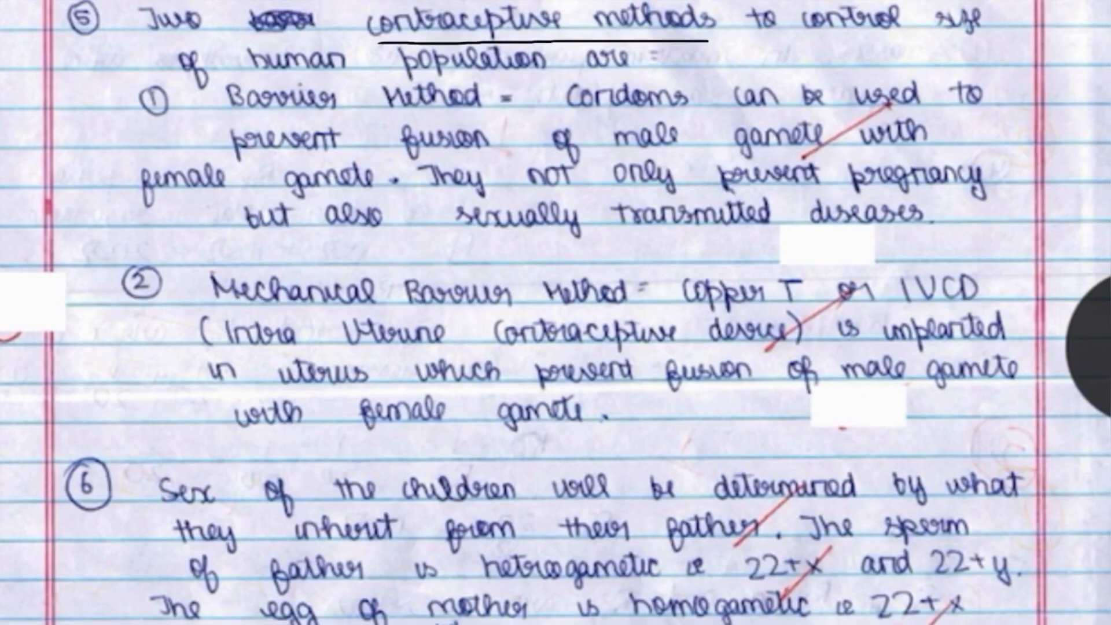
Underline 'Barrier Method' in point 1 and 'Intra Uterine contraceptive device' in point 2 with pen ink
left_click_drag(206, 310, 602, 310)
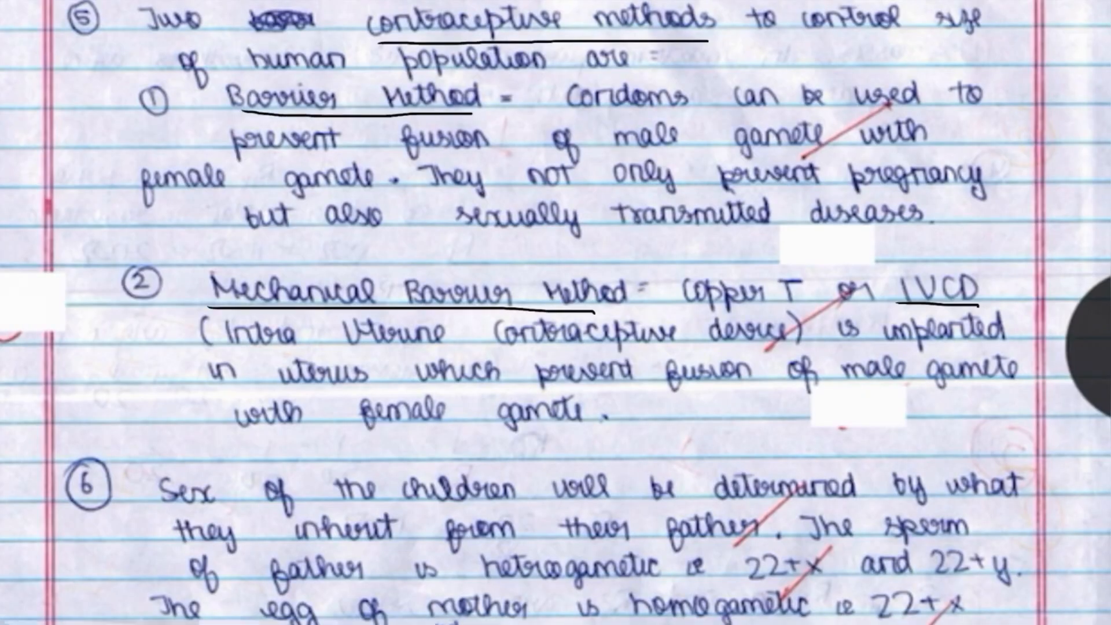
left_click_drag(247, 350, 754, 357)
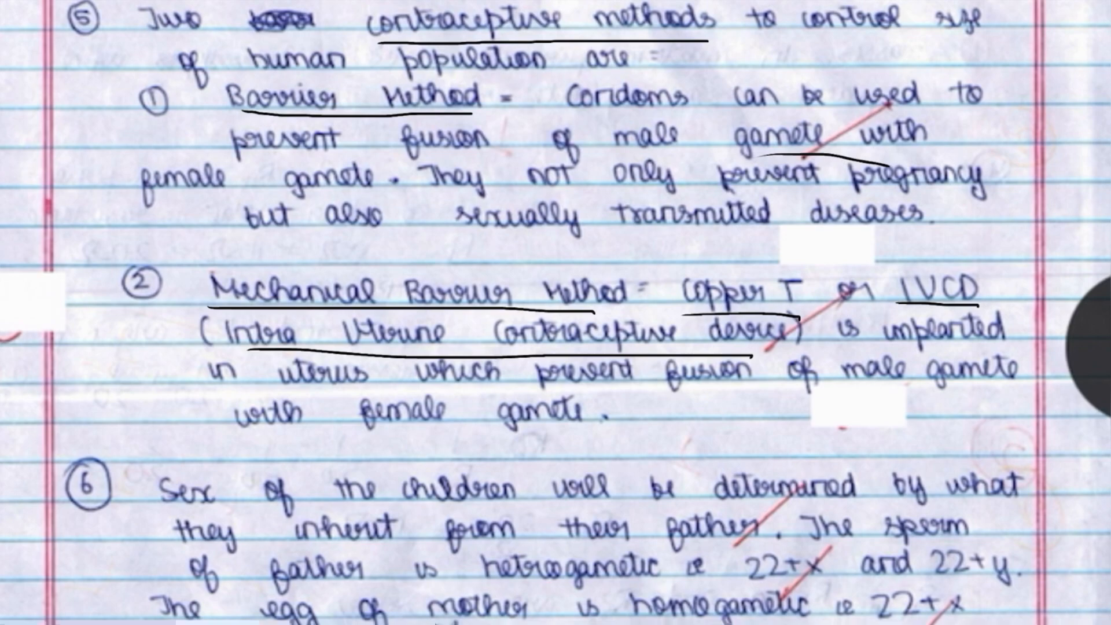